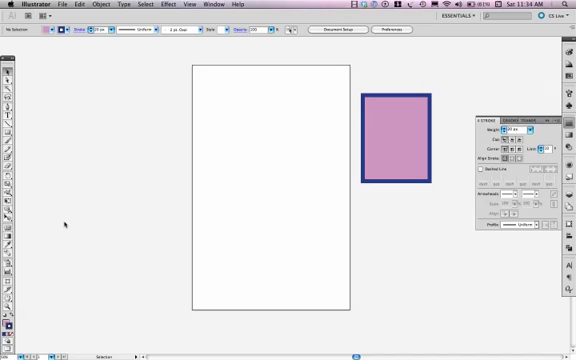
mouse_move(62, 220)
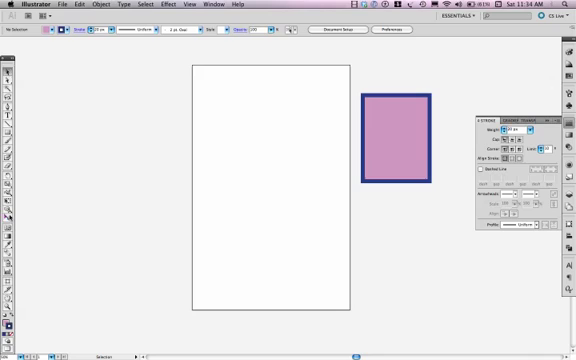
- Select the Perspective Grid tool so the purple rectangle maps onto the grid's left plane
click(12, 204)
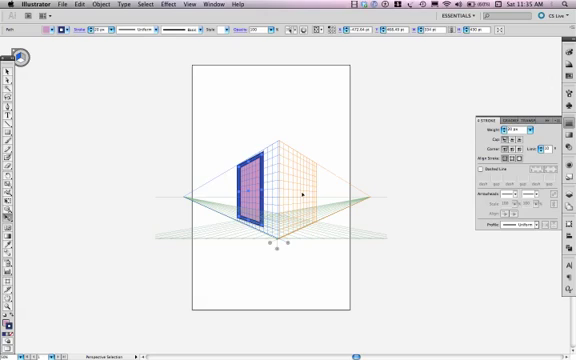
mouse_move(32, 104)
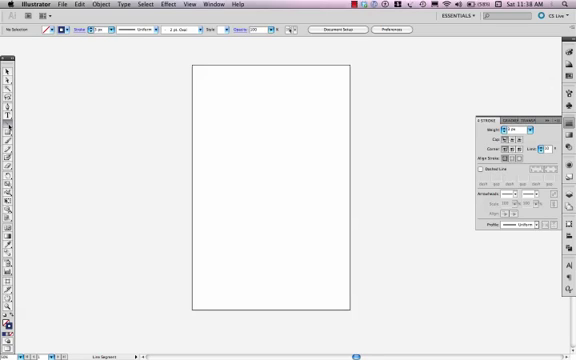
mouse_move(12, 130)
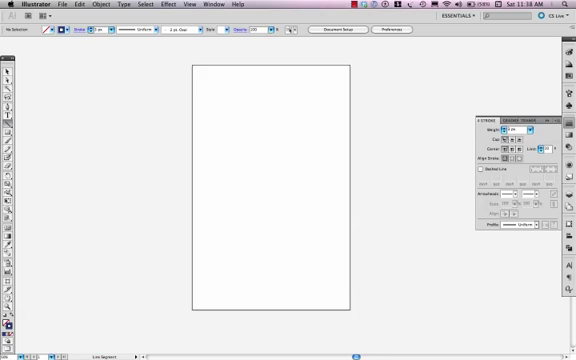
- Draw a straight line across the page converging toward the point at the right
drag(212, 94, 332, 140)
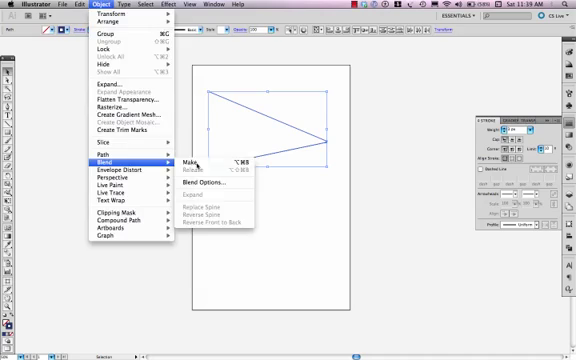
- Make a blend between the two converging lines and bring up its spacing settings
click(188, 160)
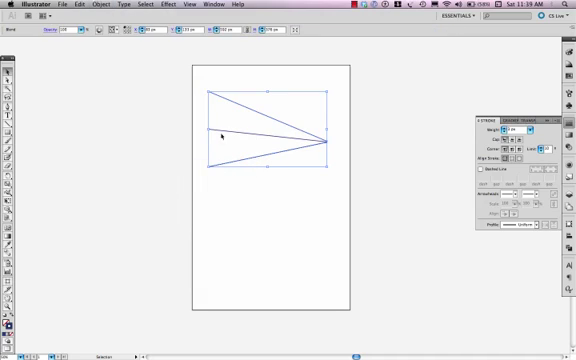
click(132, 6)
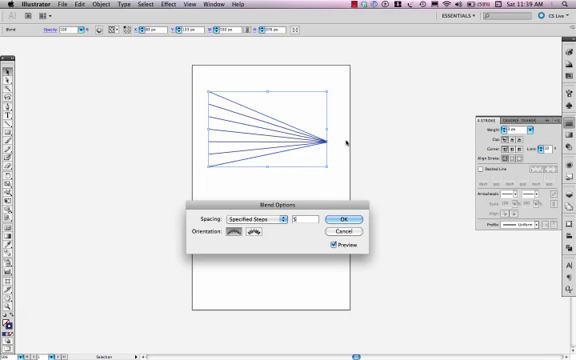
- Apply the Specified Steps spacing, leaving a fan of evenly spaced converging lines
click(350, 218)
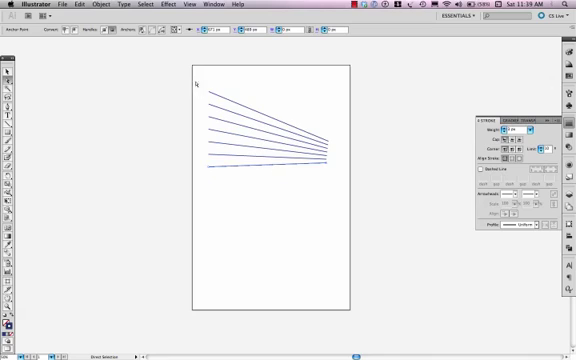
- Expand the blend into separate converging line paths ready to become guides
click(96, 8)
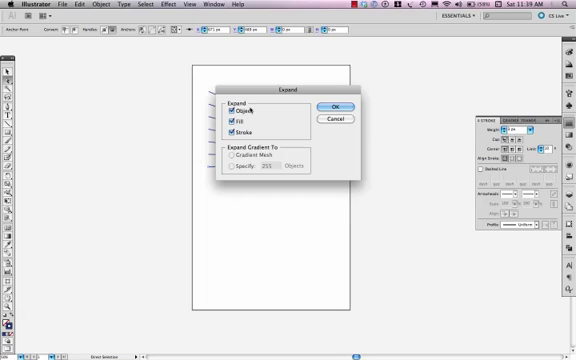
click(328, 108)
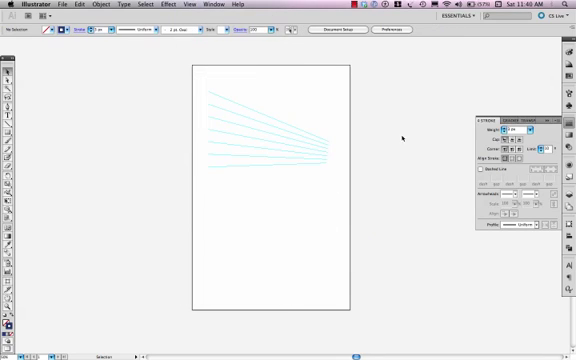
mouse_move(222, 118)
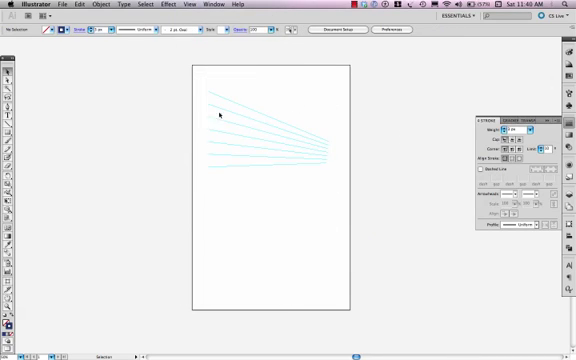